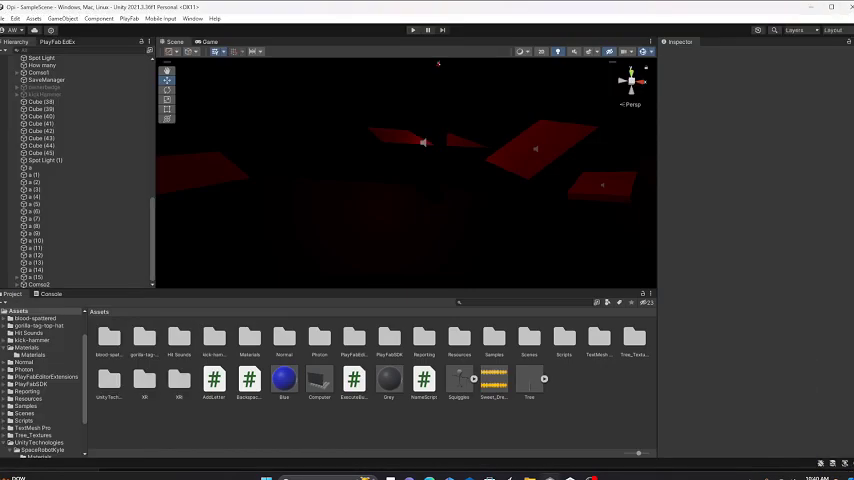
# Select a red platform and scroll its Inspector down to the Audio Source component.
pyautogui.click(430, 148)
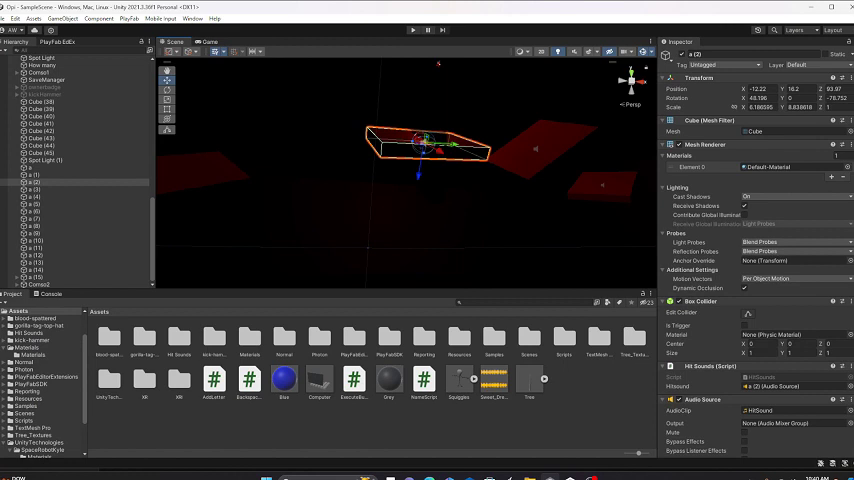
pyautogui.scroll(-3)
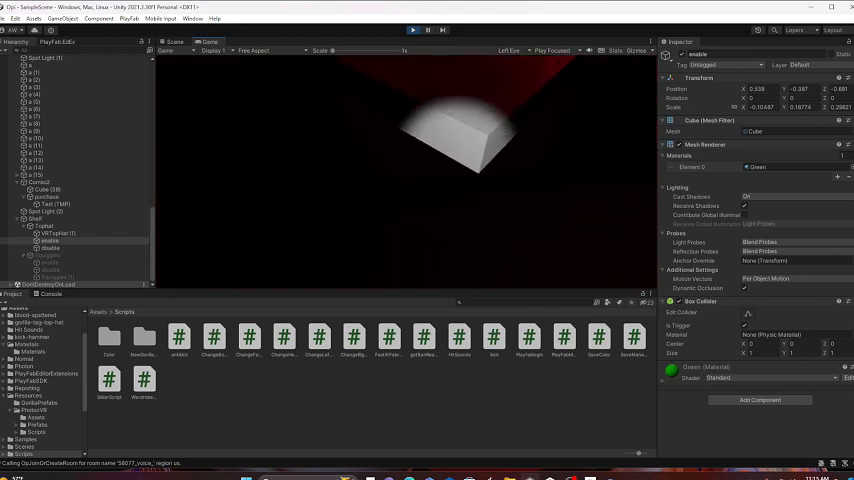
# Select the tilted red platform carrying an audio source and review it in the Inspector.
pyautogui.click(48, 190)
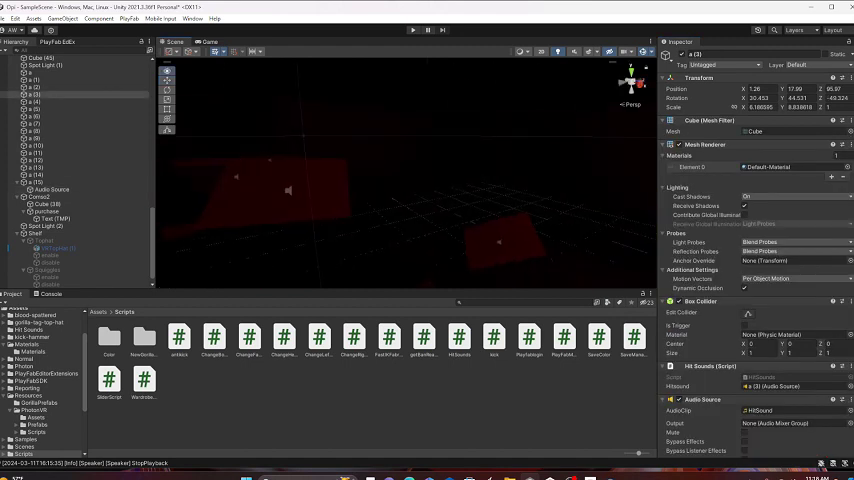
pyautogui.click(508, 216)
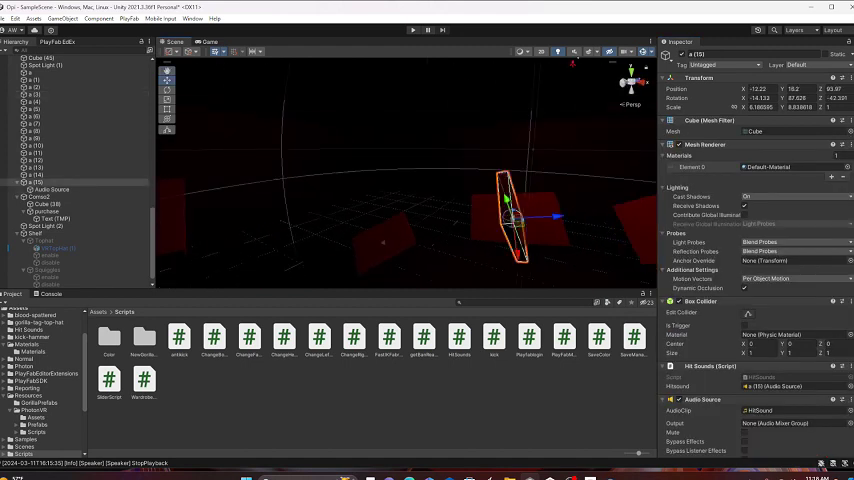
pyautogui.click(50, 188)
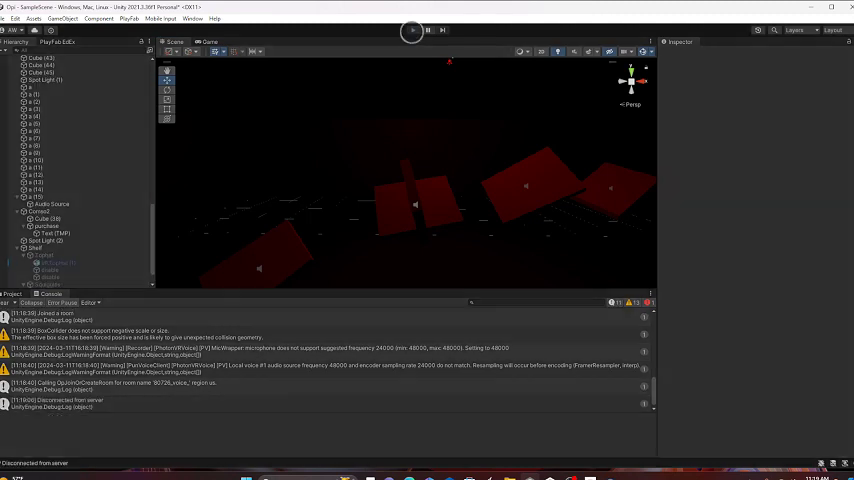
# Run the level and maximize the Console to read its warnings and errors.
pyautogui.click(412, 30)
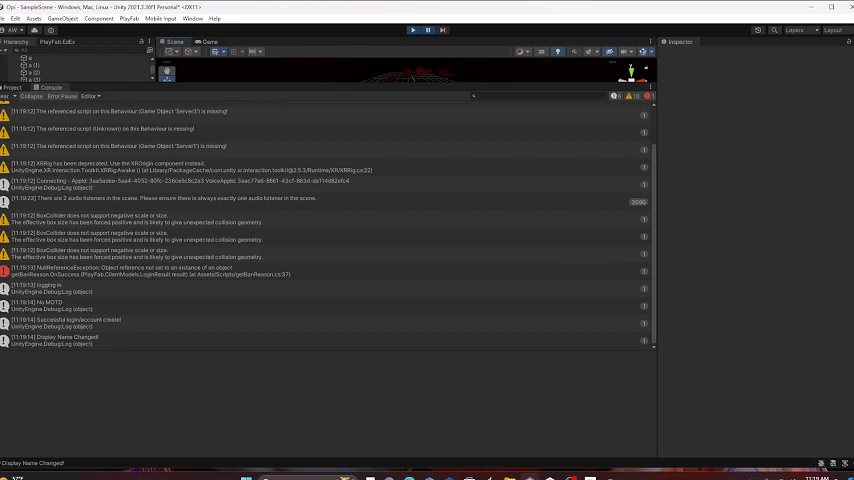
pyautogui.click(12, 88)
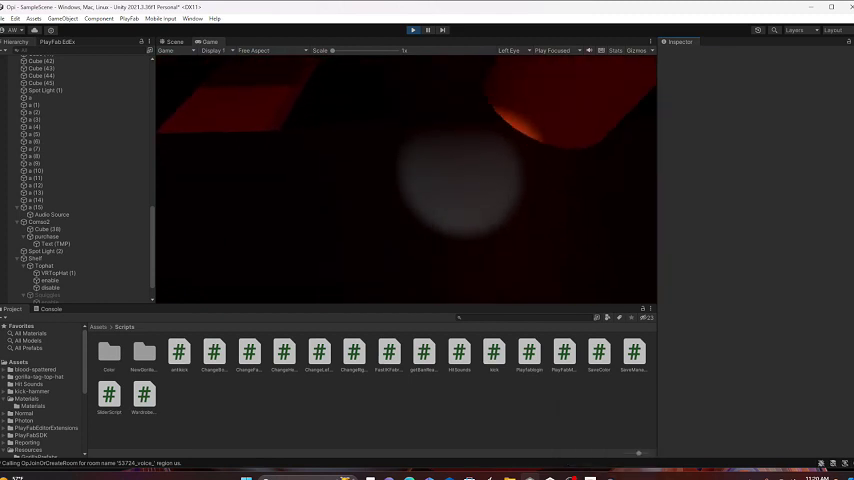
# Return to the Scene view, select an object with an Audio Source, then leave Unity for the PlayFab dashboard.
pyautogui.click(174, 42)
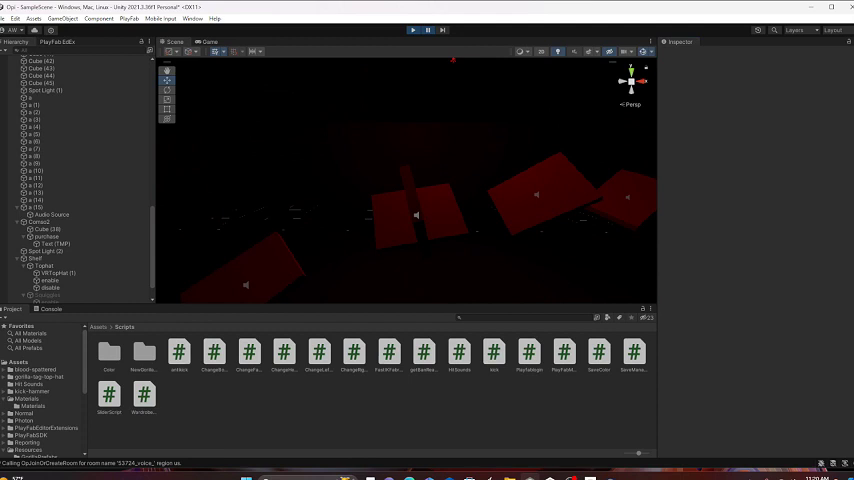
pyautogui.click(210, 40)
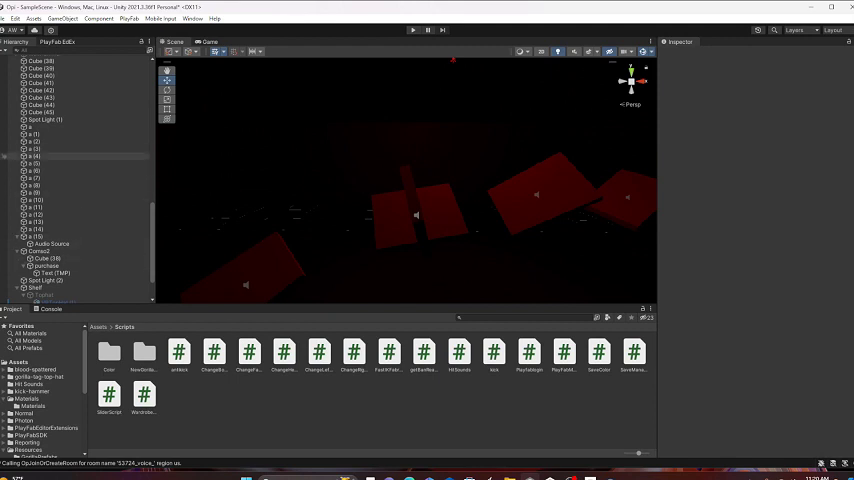
pyautogui.click(52, 244)
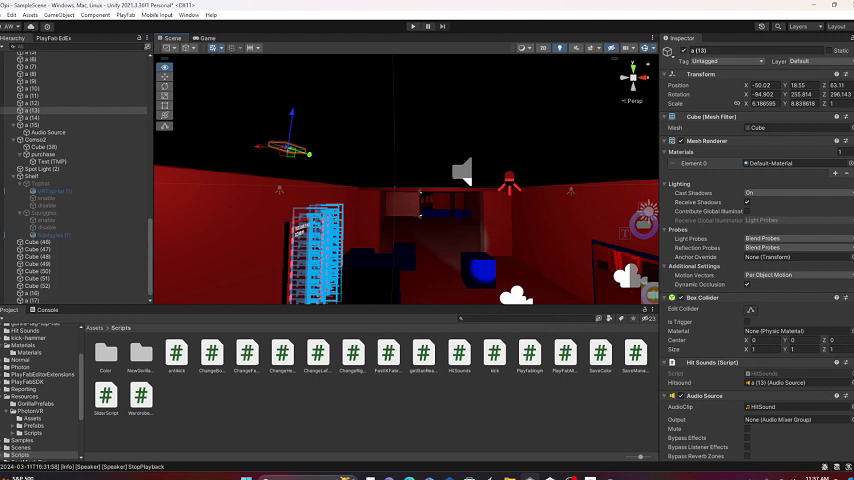
pyautogui.click(8, 14)
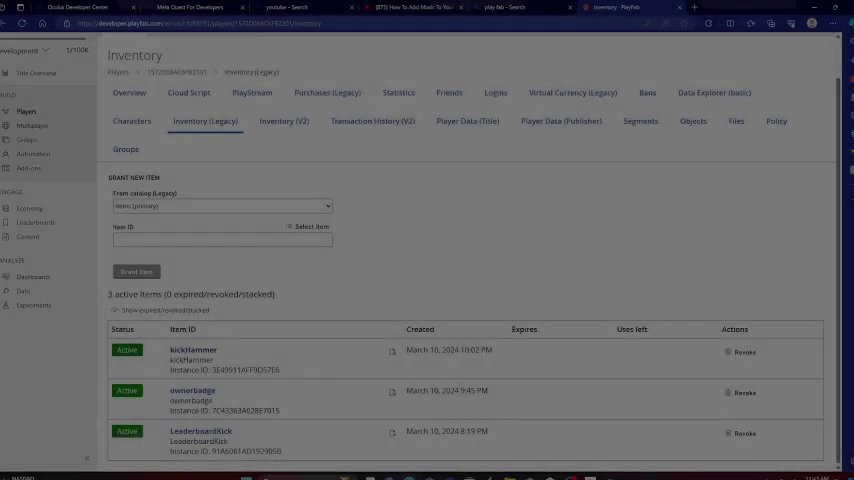
# Revoke kickhammer, ownerbadge and LeaderboardKick from Op's inventory, confirming each.
pyautogui.click(748, 352)
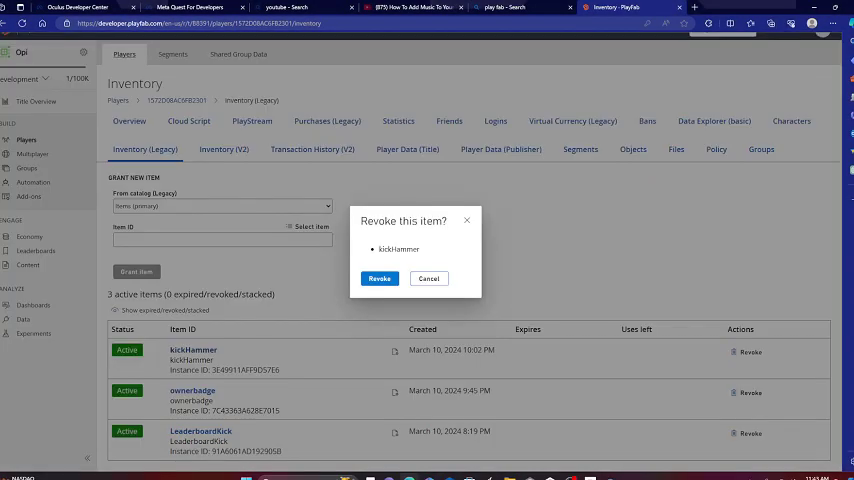
pyautogui.click(380, 278)
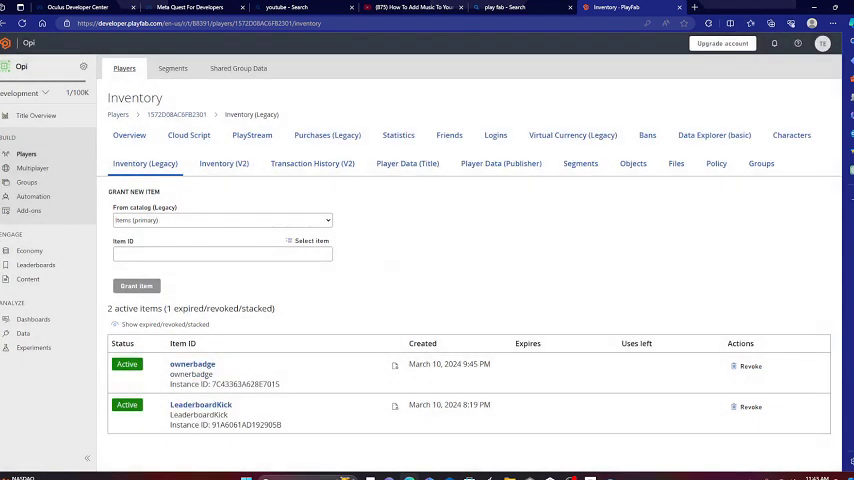
pyautogui.click(750, 366)
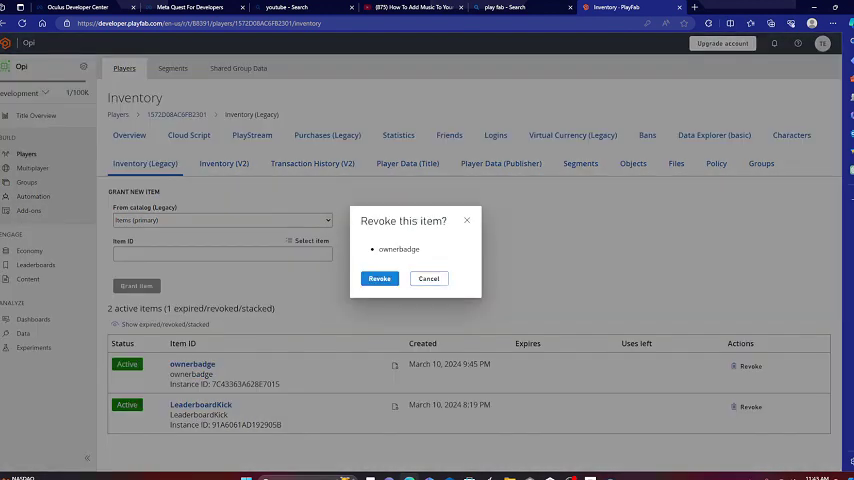
pyautogui.click(380, 278)
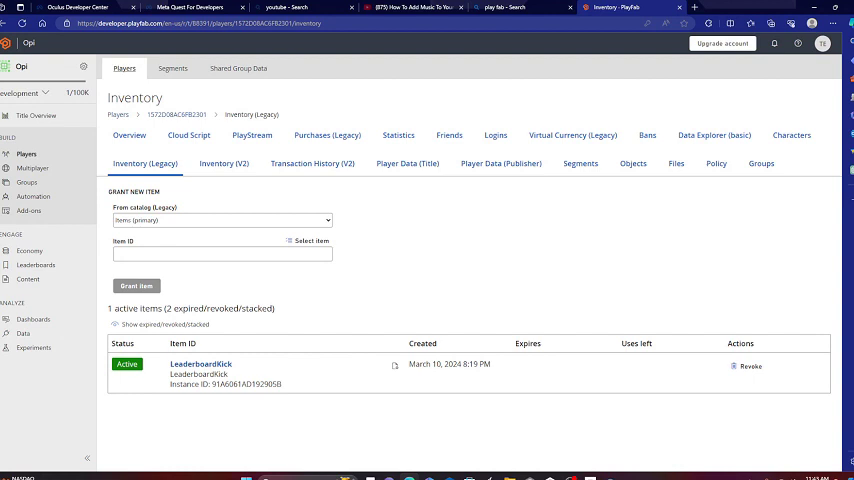
pyautogui.click(748, 366)
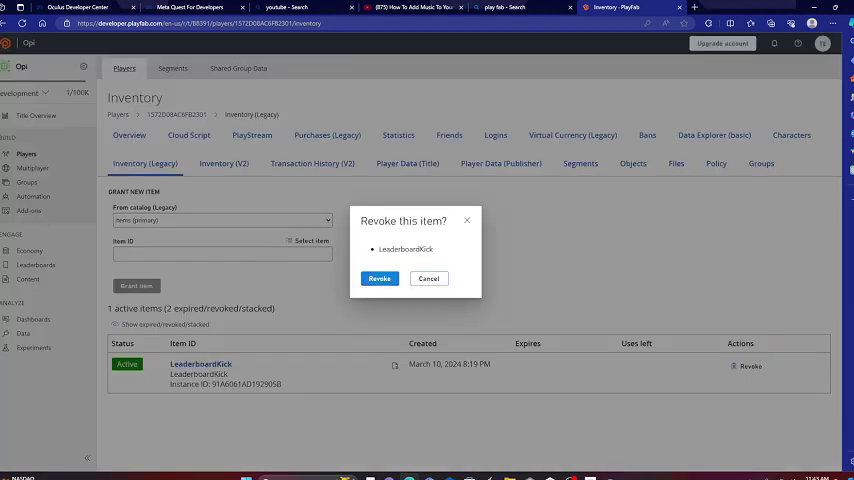
pyautogui.click(380, 278)
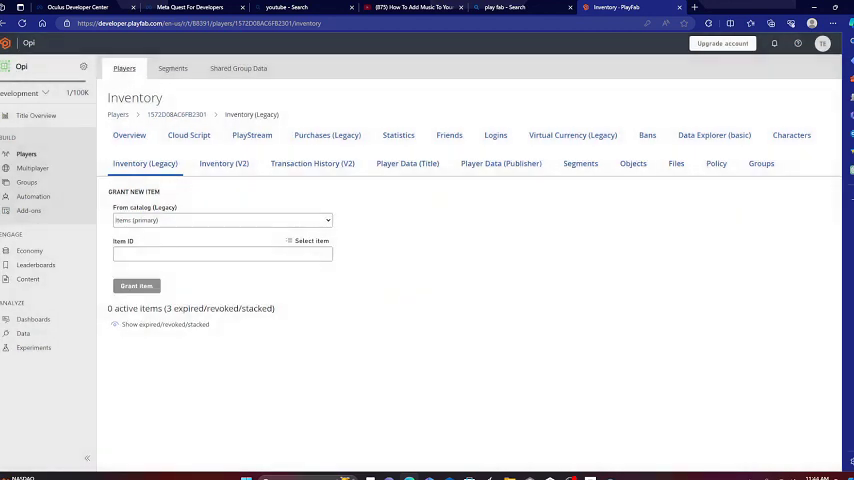